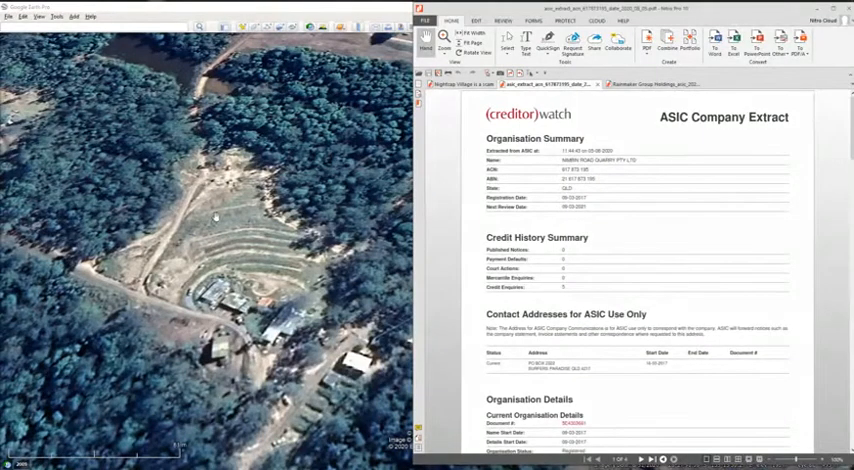
pyautogui.moveTo(247, 354)
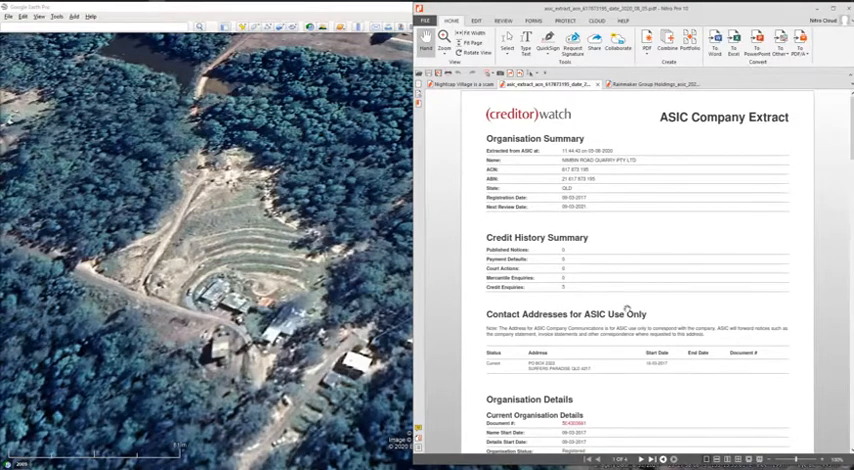
# Scroll the asic_extract PDF to page 2's Organisation Addresses and Officeholders tables.
pyautogui.scroll(-3)
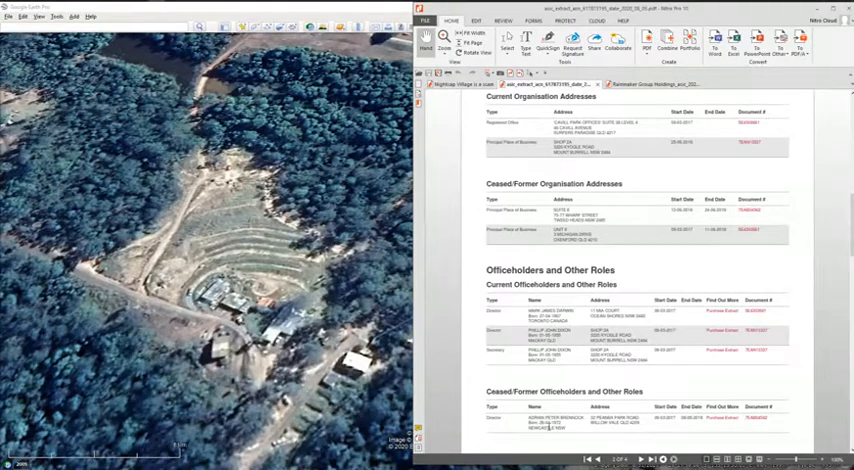
# Return the asic_extract to page 1's organisation summary, credit history and contact addresses.
pyautogui.click(614, 459)
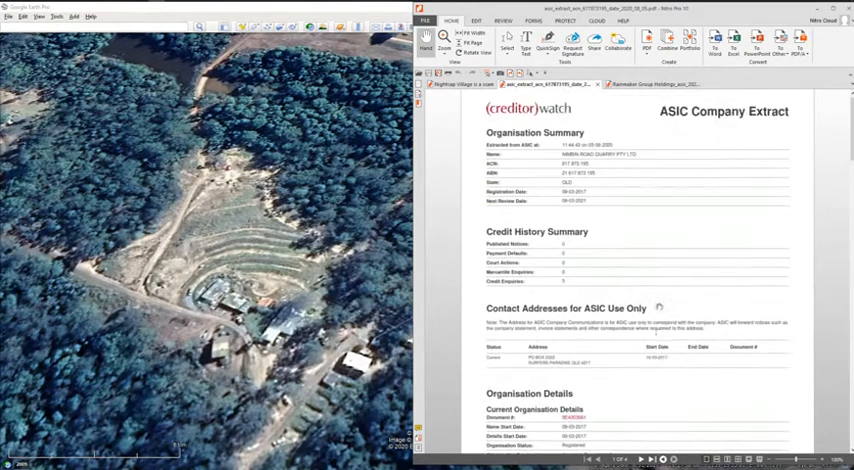
# Scroll the asic_extract back down to page 2's Officeholders and Other Roles section.
pyautogui.scroll(-3)
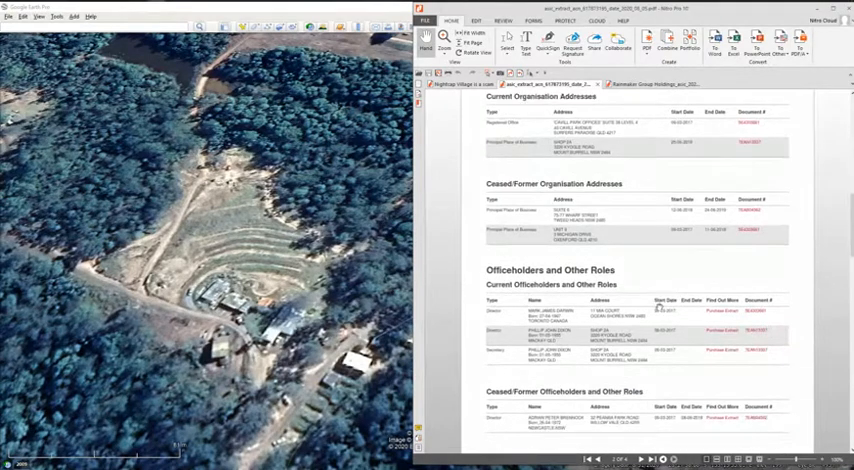
pyautogui.scroll(-3)
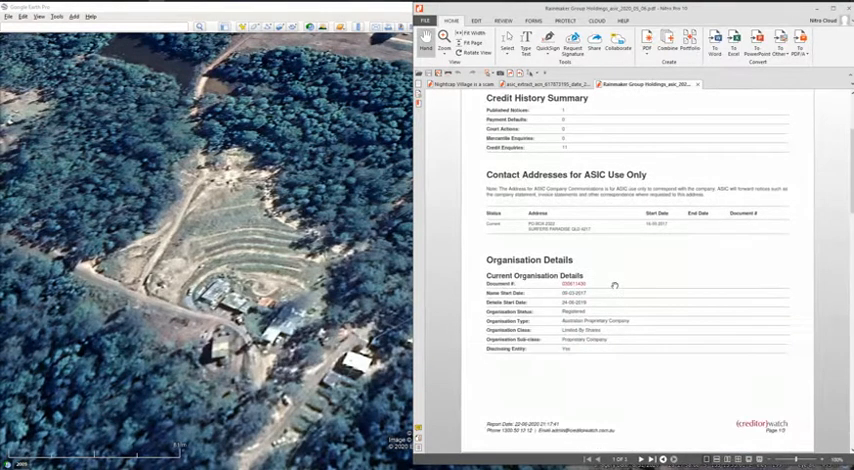
# Scroll the Rainmaker Group Holdings extract to its Organisation Details section.
pyautogui.scroll(-3)
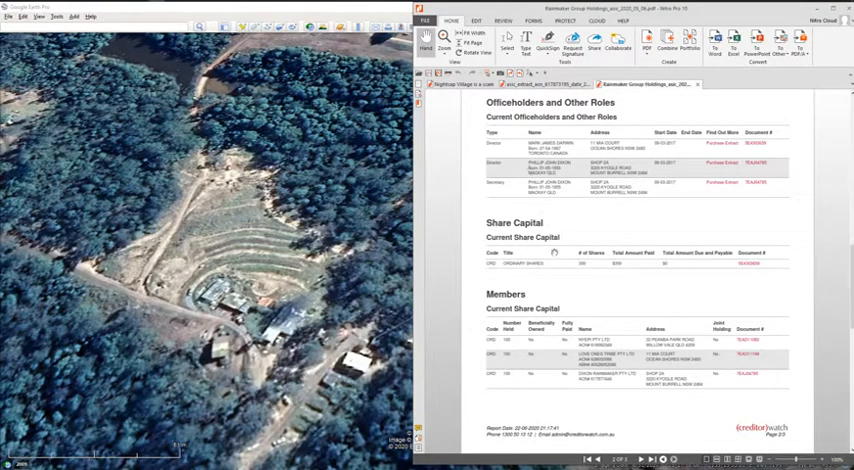
pyautogui.moveTo(566, 295)
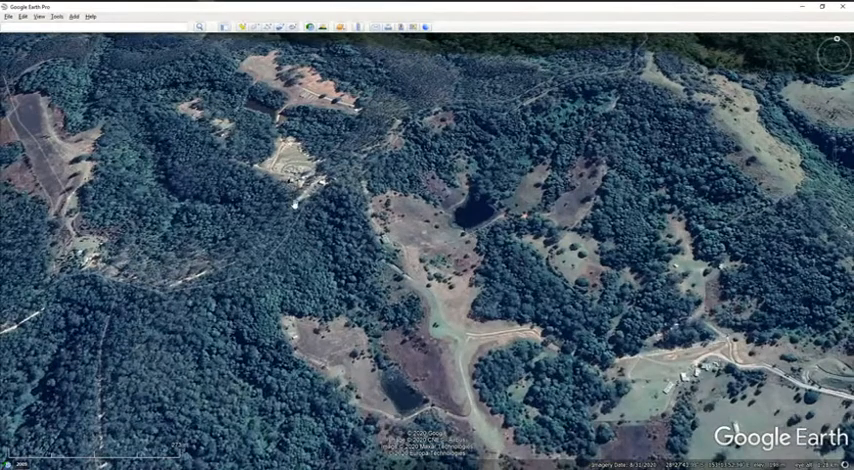
pyautogui.moveTo(220, 241)
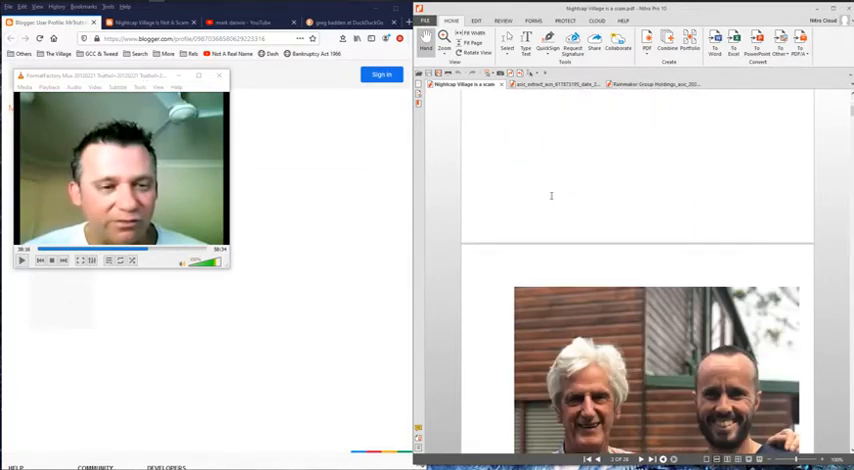
# Scroll through the Nightcap Village article text down to the Comments heading.
pyautogui.scroll(-3)
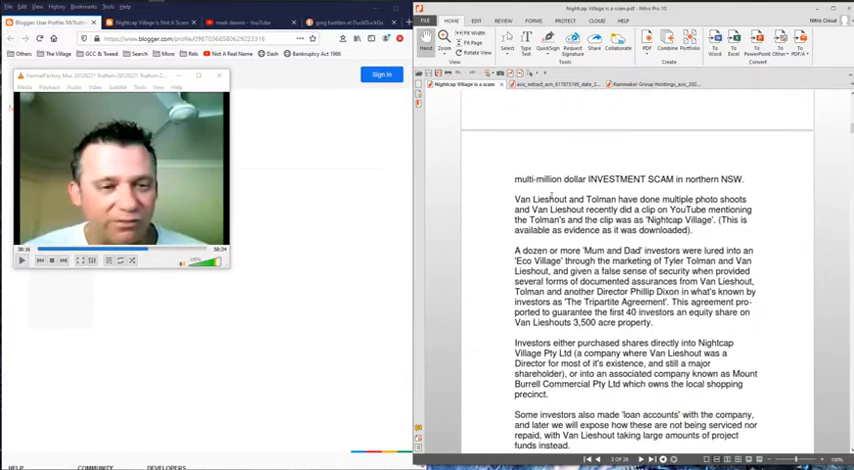
pyautogui.scroll(-3)
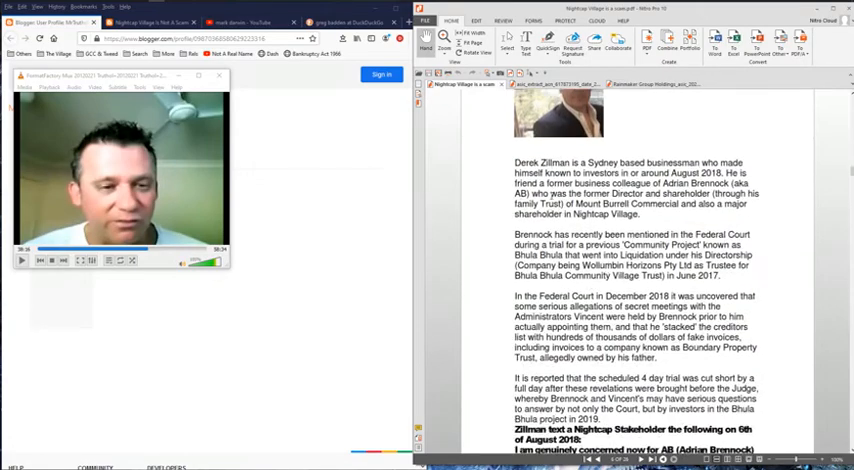
pyautogui.scroll(-3)
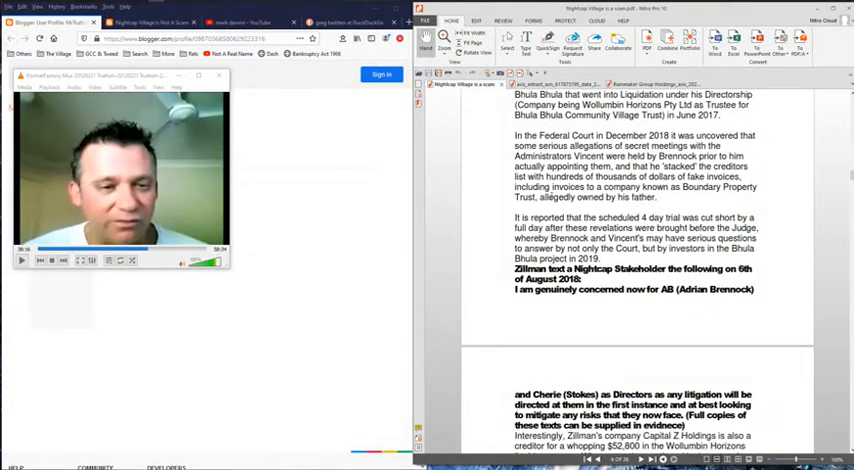
pyautogui.scroll(-3)
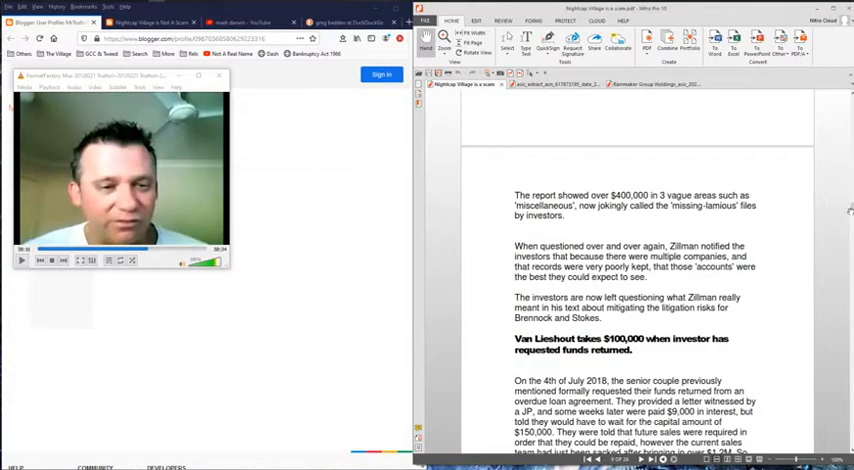
pyautogui.scroll(-3)
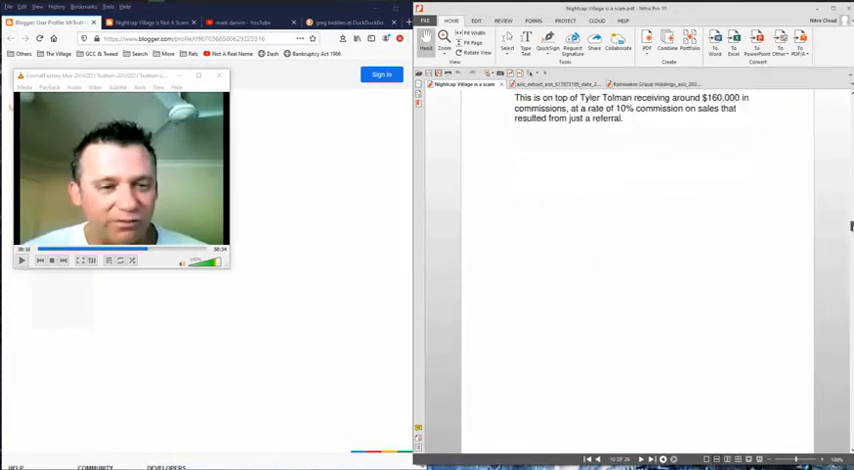
pyautogui.scroll(-3)
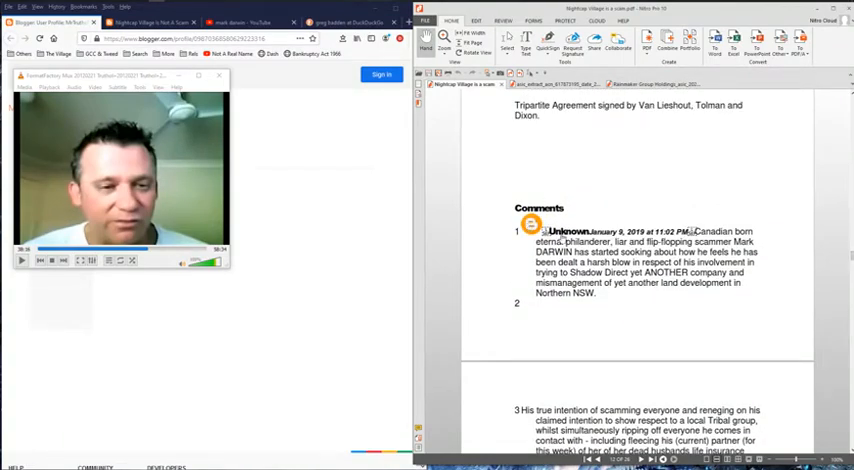
pyautogui.moveTo(568, 231)
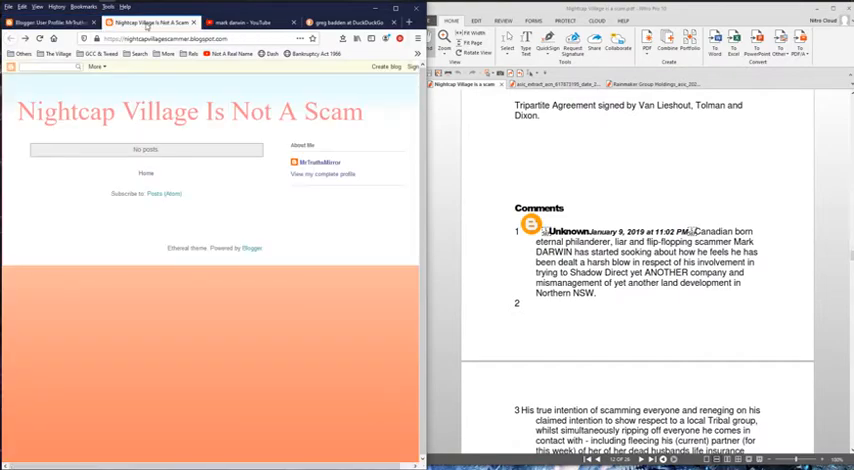
pyautogui.moveTo(42, 192)
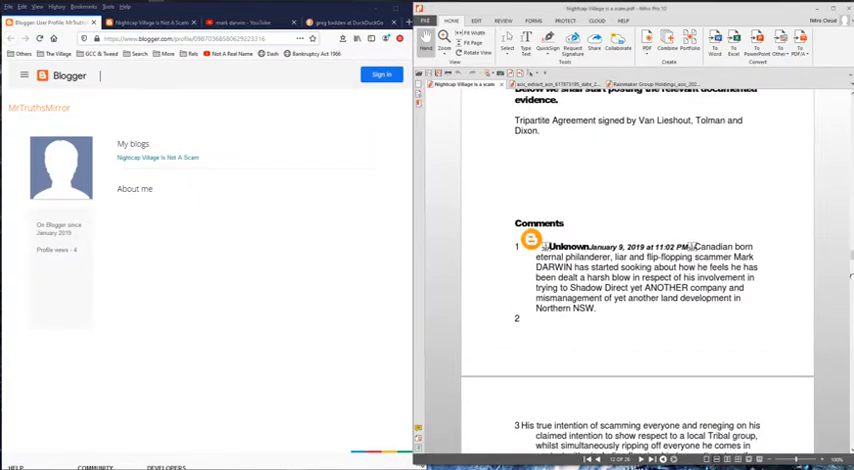
# Scroll the comments down to comment 154 and the Post a Comment heading.
pyautogui.scroll(-3)
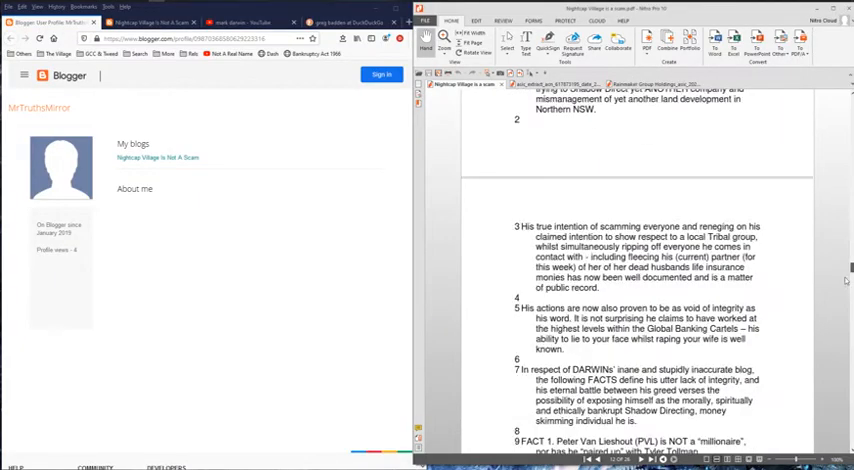
pyautogui.scroll(-3)
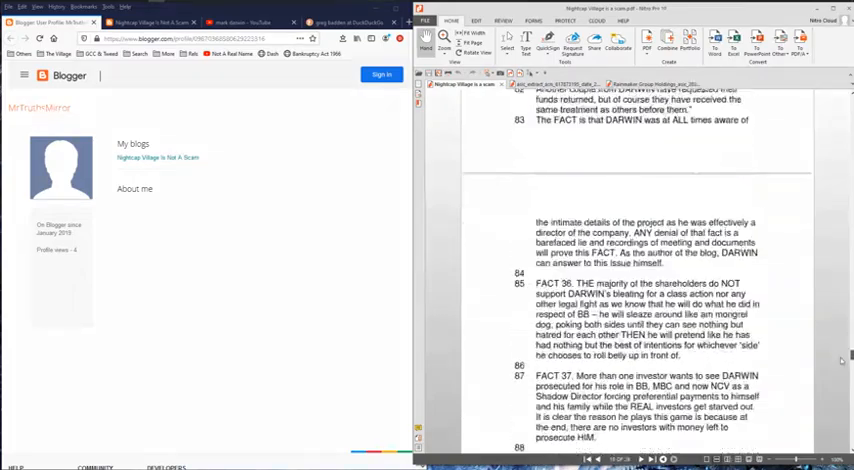
pyautogui.scroll(-3)
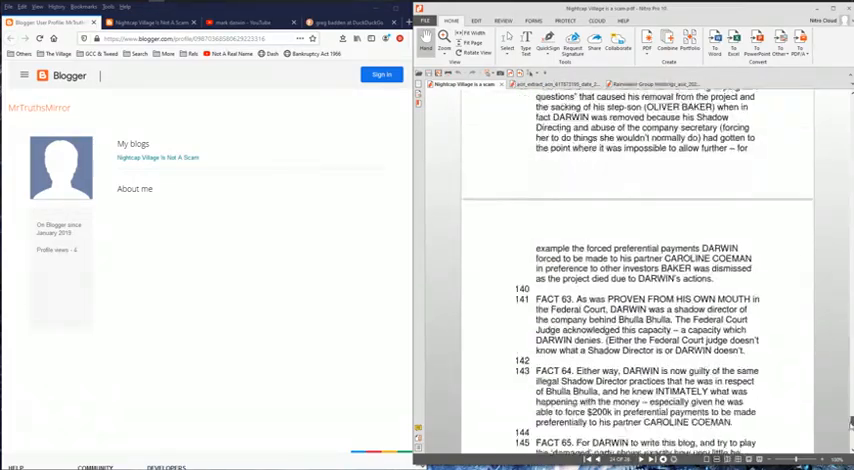
pyautogui.scroll(-3)
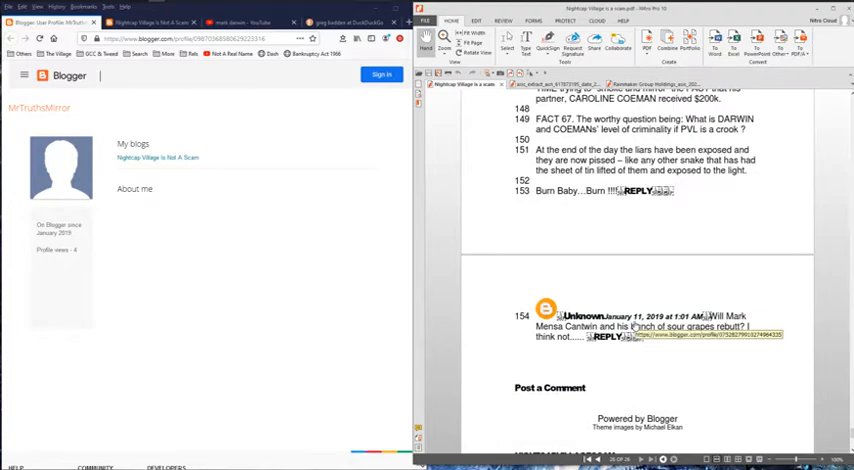
# Scroll the long comment to show FACT 64–67, ending with 'Burn Baby…Burn'.
pyautogui.scroll(-3)
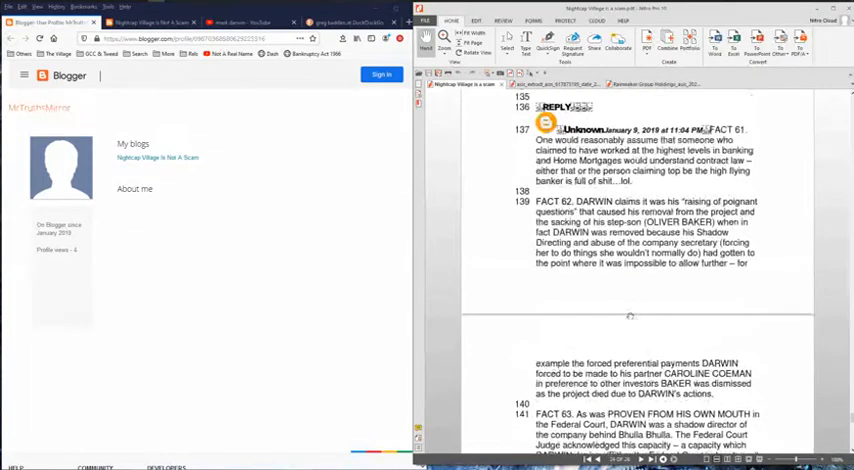
pyautogui.scroll(-3)
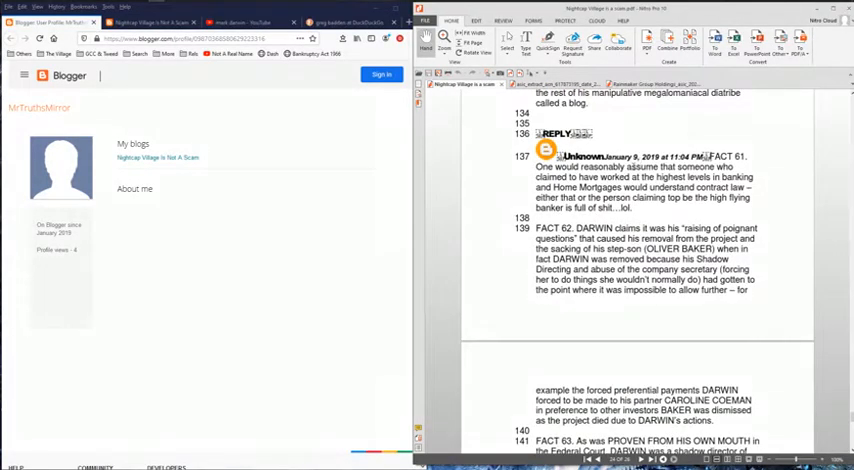
pyautogui.scroll(-3)
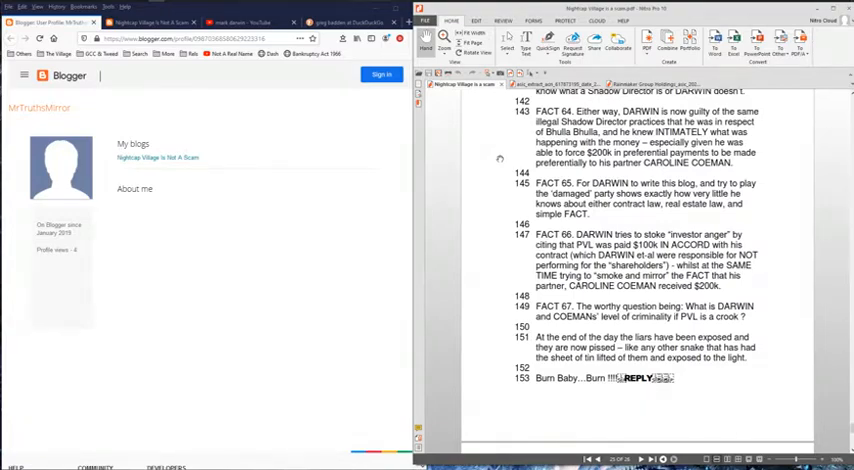
pyautogui.moveTo(480, 218)
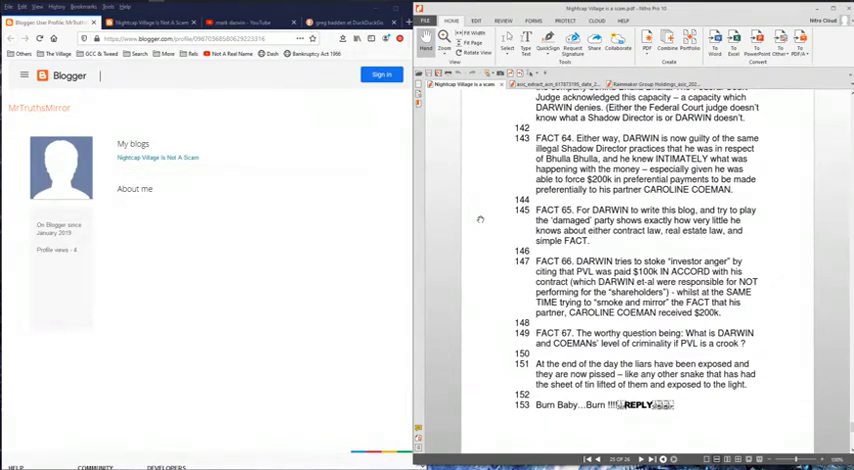
pyautogui.moveTo(496, 234)
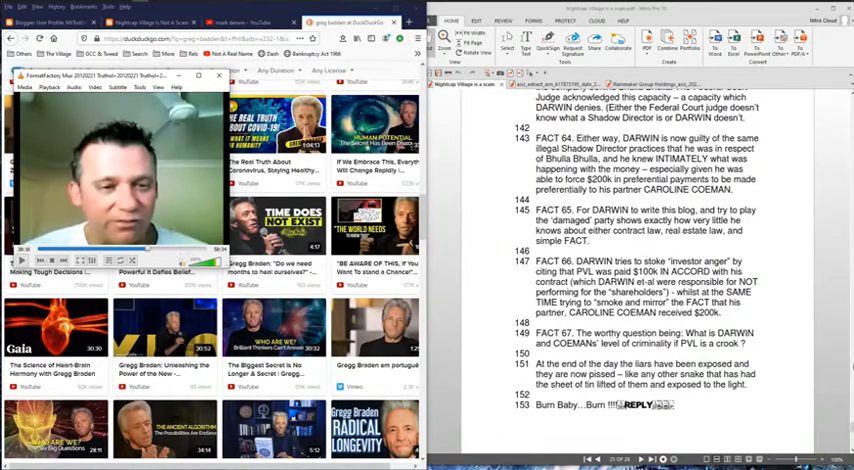
# Scroll past the final comments, then return to the PDF's opening page.
pyautogui.scroll(-3)
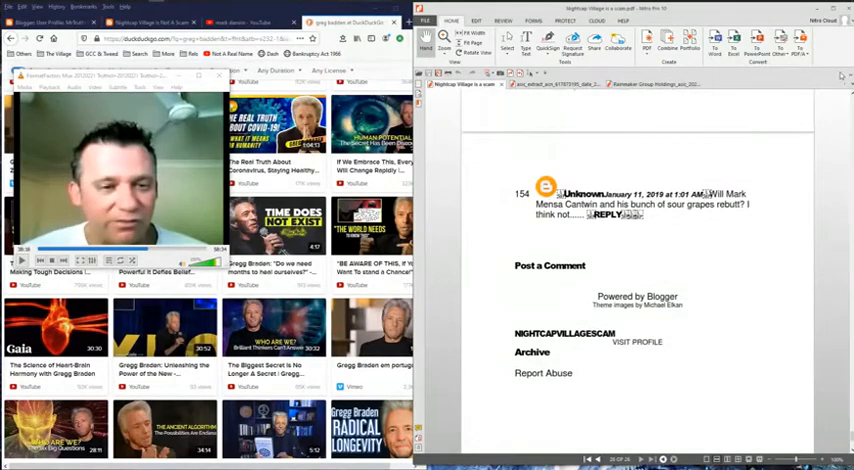
pyautogui.scroll(-3)
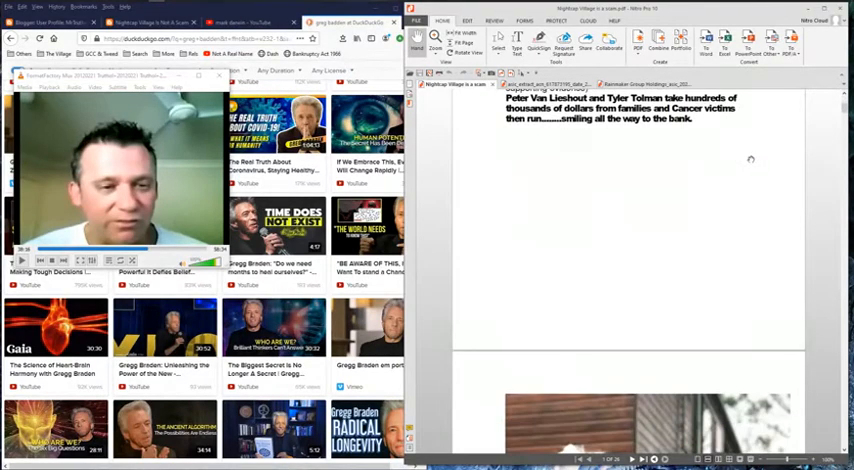
# Scroll to show the Peter Van Lieshout and Tyler Tolman photo with its caption.
pyautogui.scroll(-3)
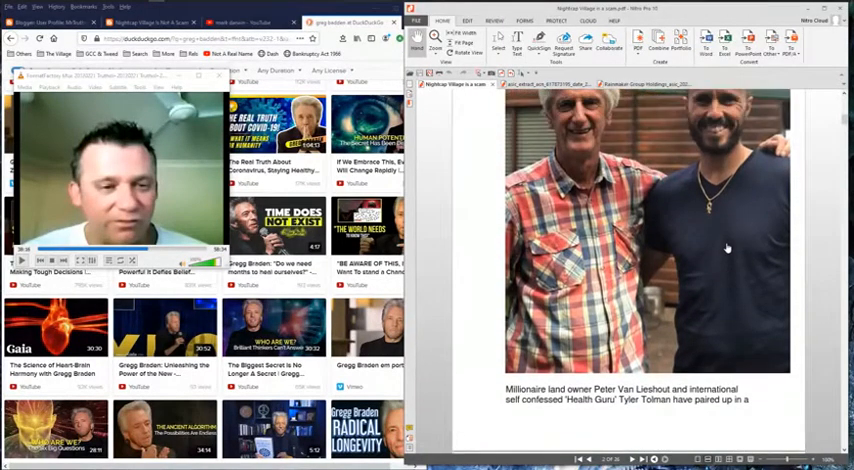
pyautogui.scroll(-3)
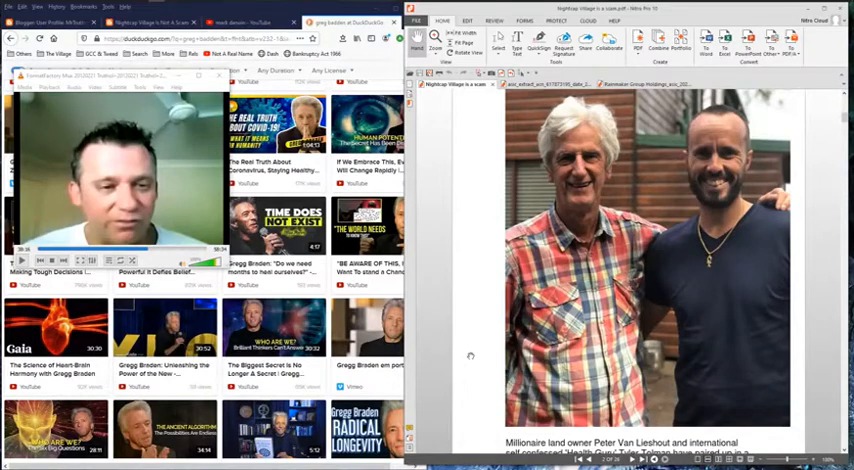
pyautogui.moveTo(750, 247)
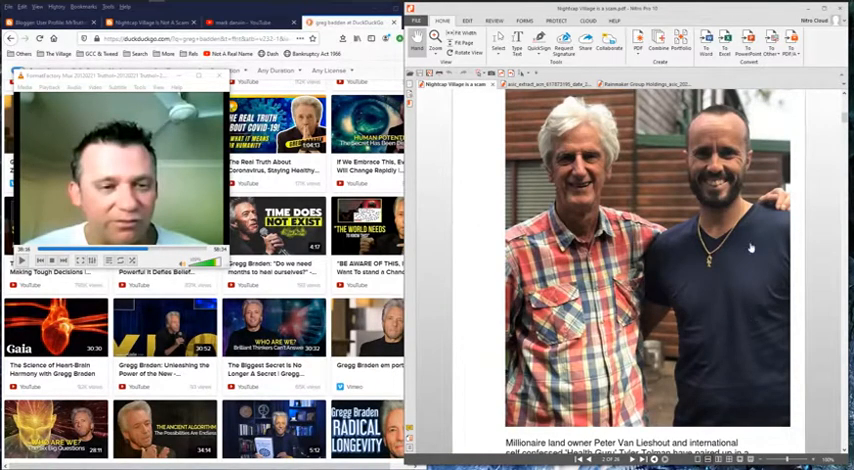